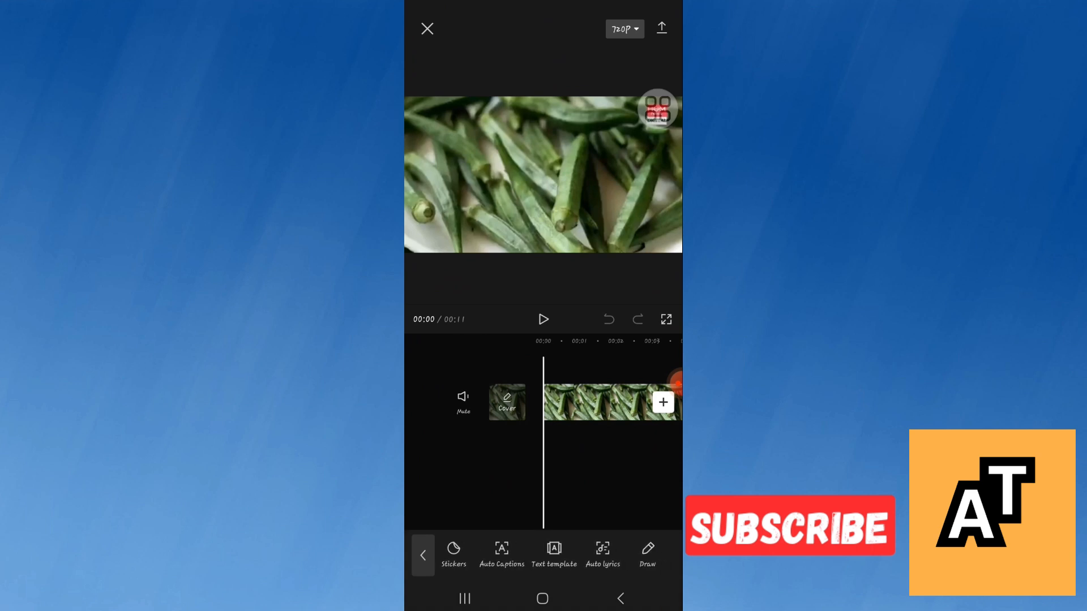
Step: Bring up the Create auto lyrics panel for the okra clip from the text toolbar
{"action": "left_click", "coordinate": [602, 555]}
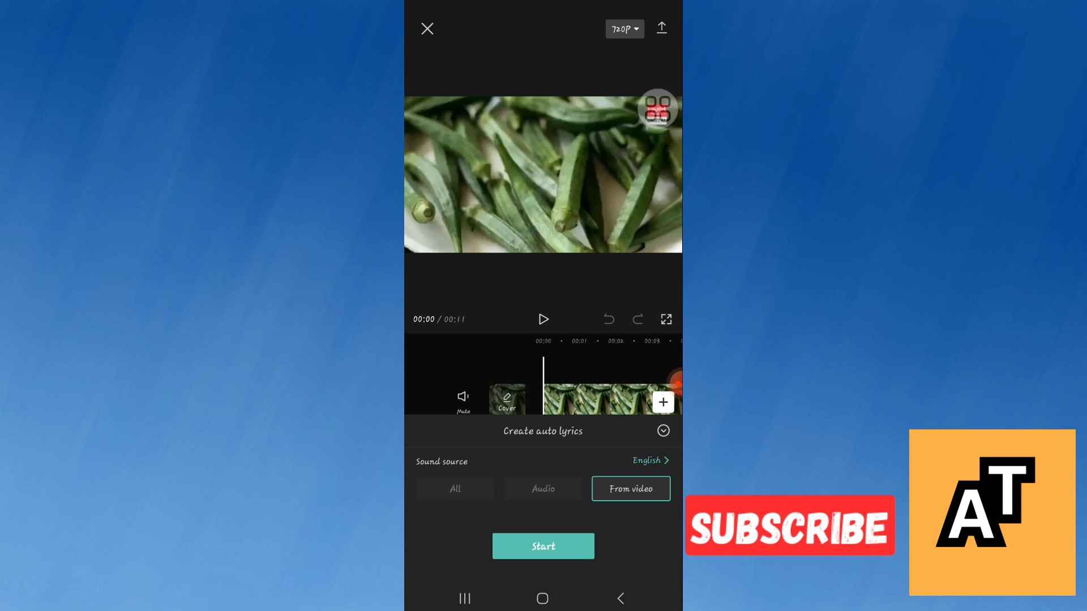
Step: Generate auto lyrics from the video's own sound with English as the language
{"action": "left_click", "coordinate": [543, 546]}
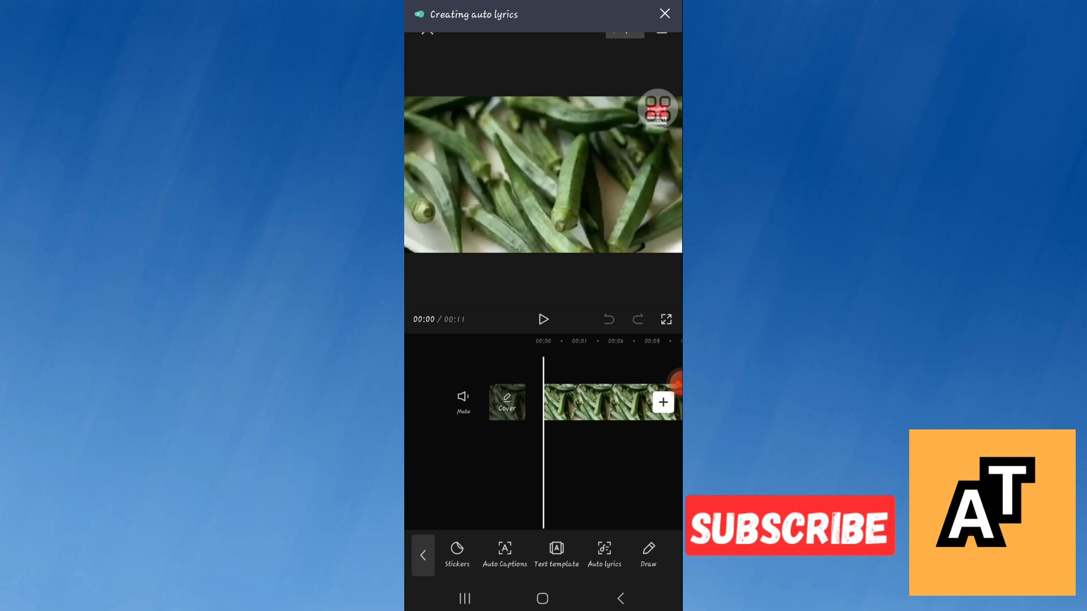
Step: Choose English in Select language and restart auto lyrics generation from the video's sound
{"action": "left_click", "coordinate": [604, 555]}
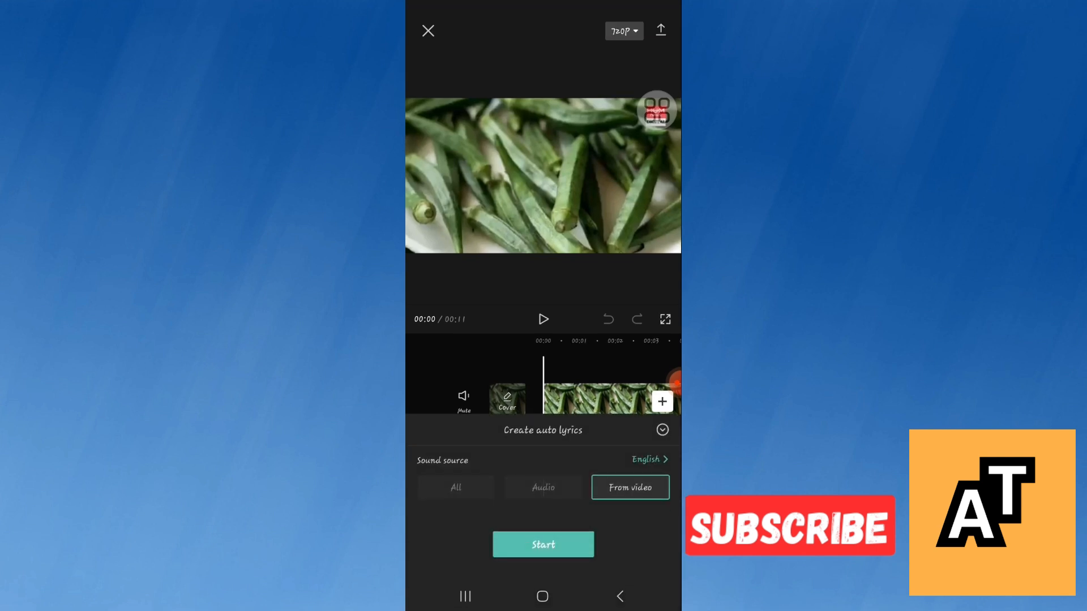
{"action": "left_click", "coordinate": [649, 458]}
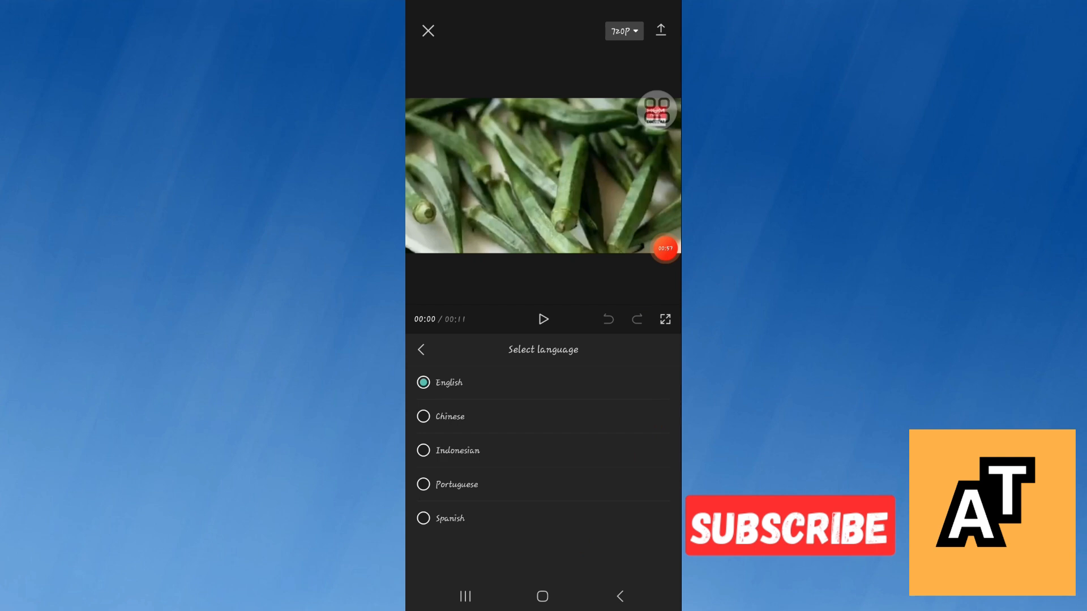
{"action": "left_click", "coordinate": [422, 350]}
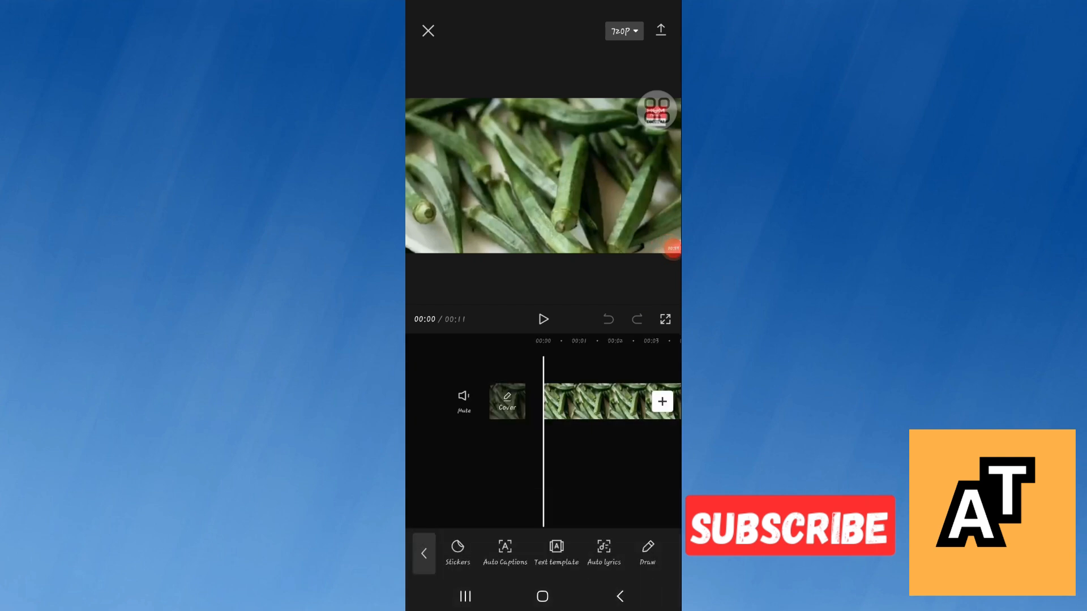
{"action": "left_click", "coordinate": [604, 552]}
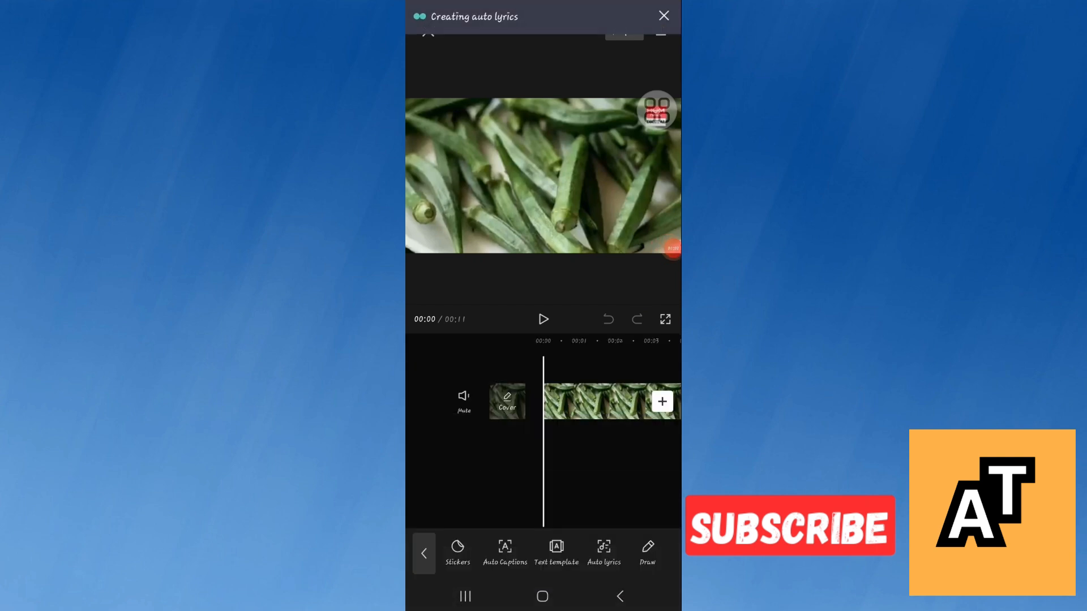